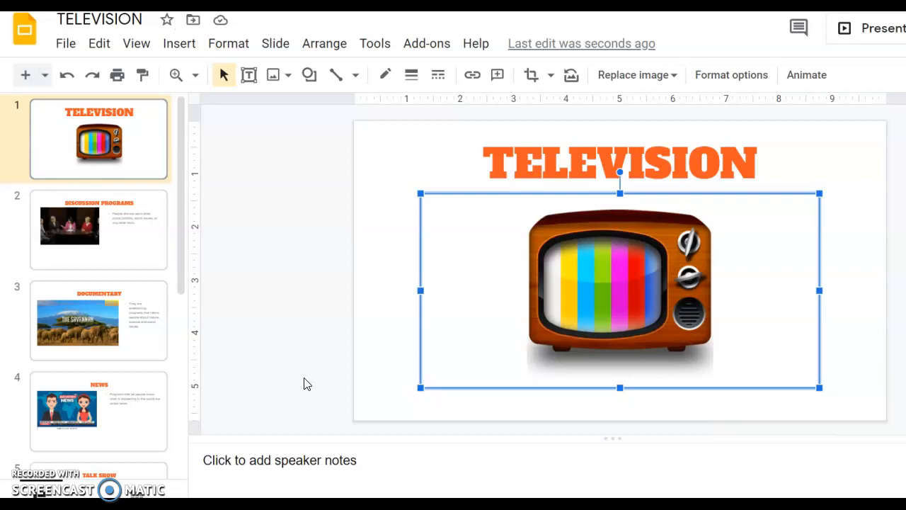
Step: Deselect the title slide's television picture and go to the Discussion Programs slide (slide 2)
click(402, 218)
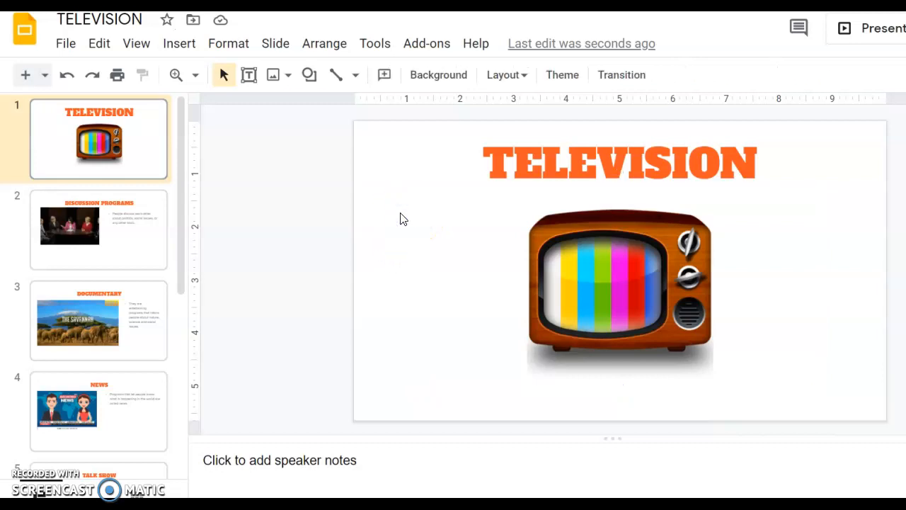
mouse_move(407, 222)
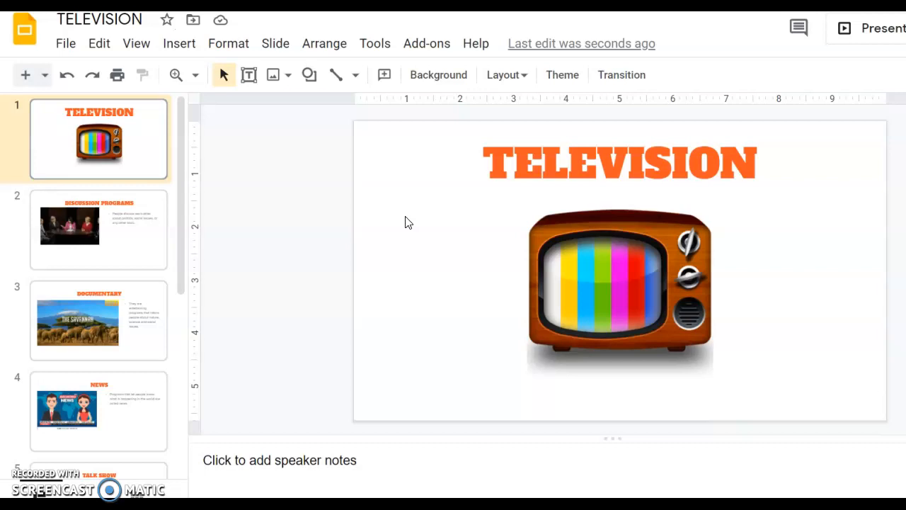
mouse_move(432, 183)
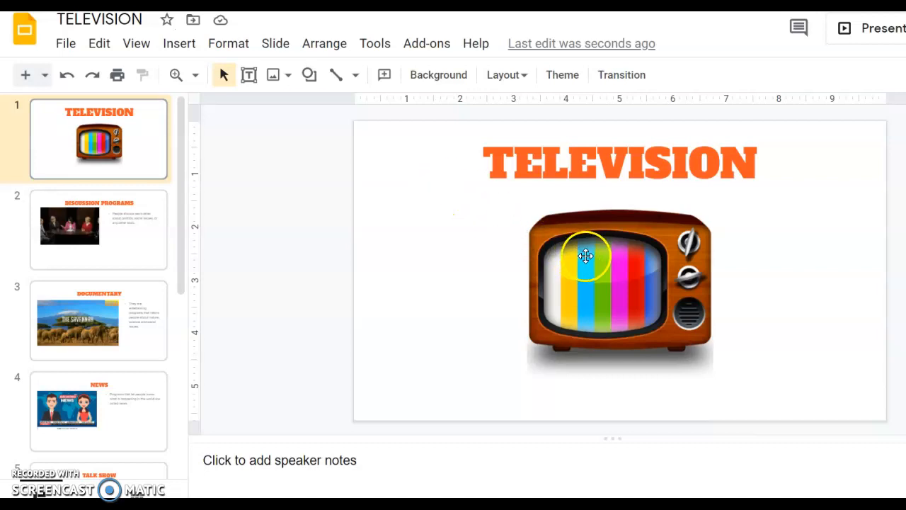
mouse_move(705, 269)
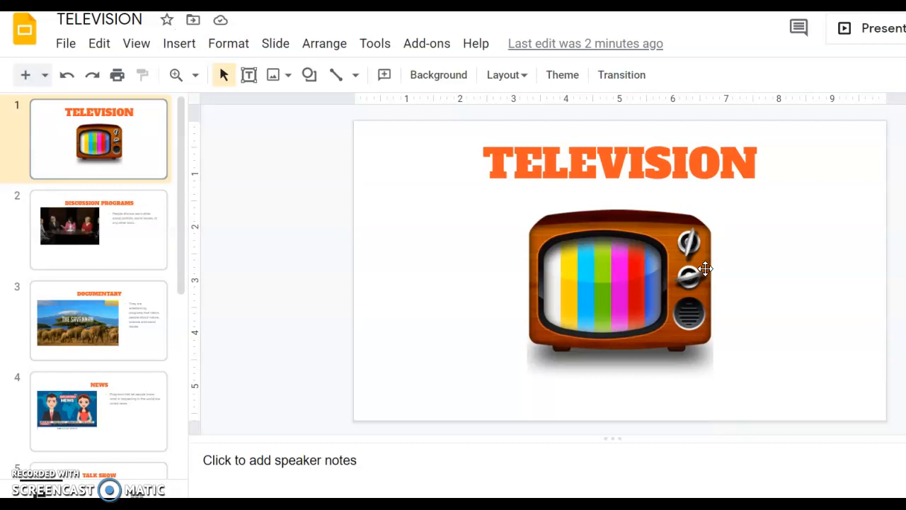
mouse_move(800, 232)
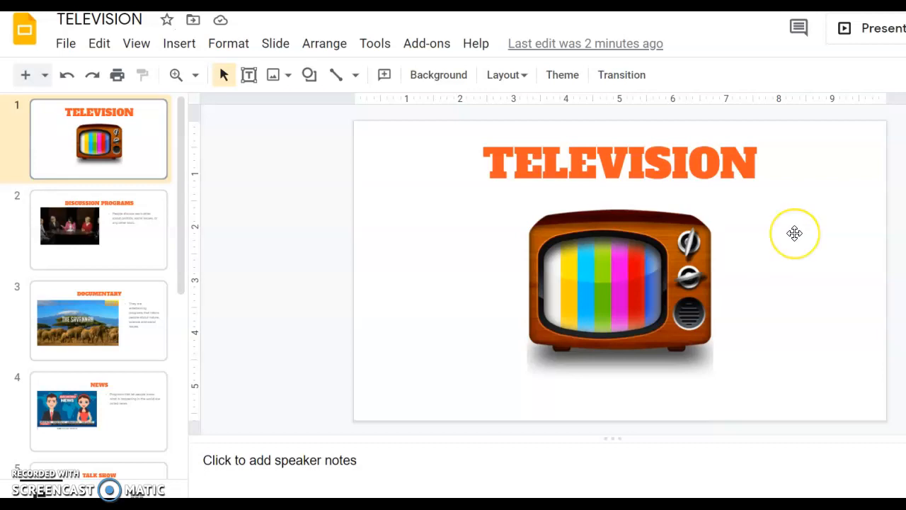
mouse_move(140, 234)
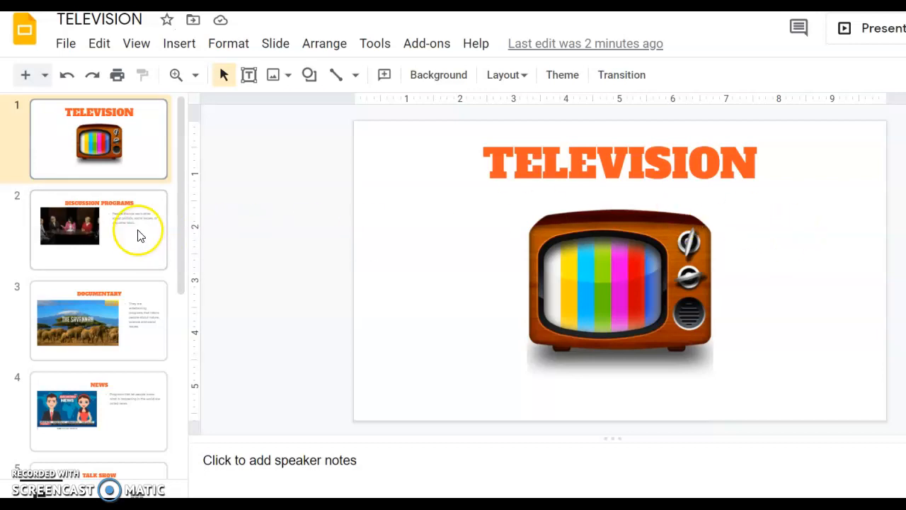
click(97, 228)
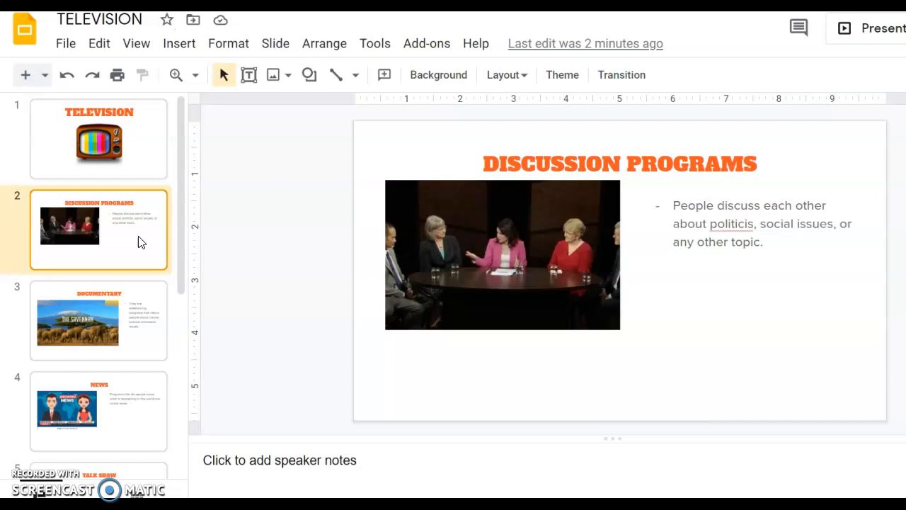
mouse_move(657, 285)
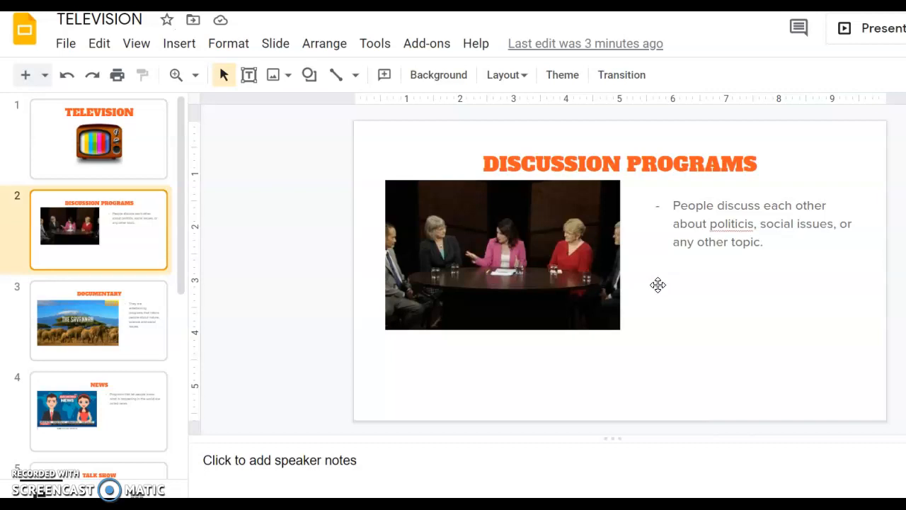
mouse_move(652, 250)
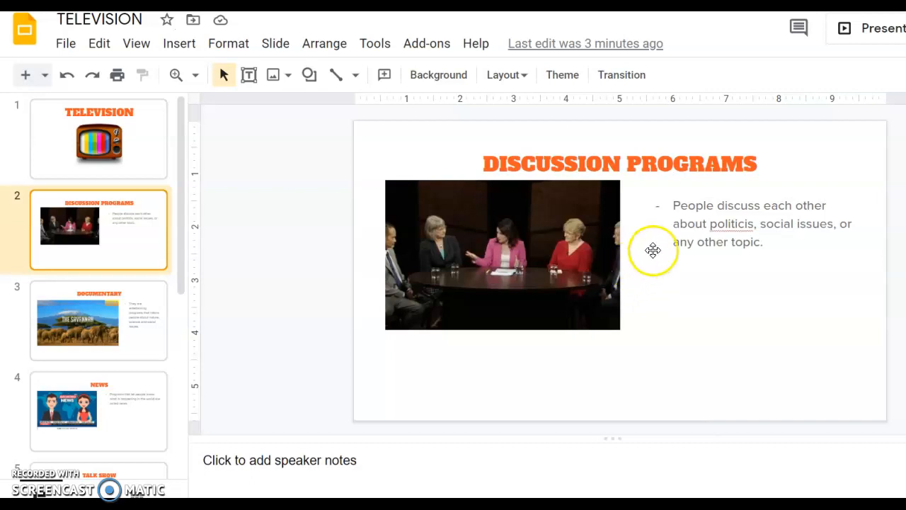
mouse_move(763, 261)
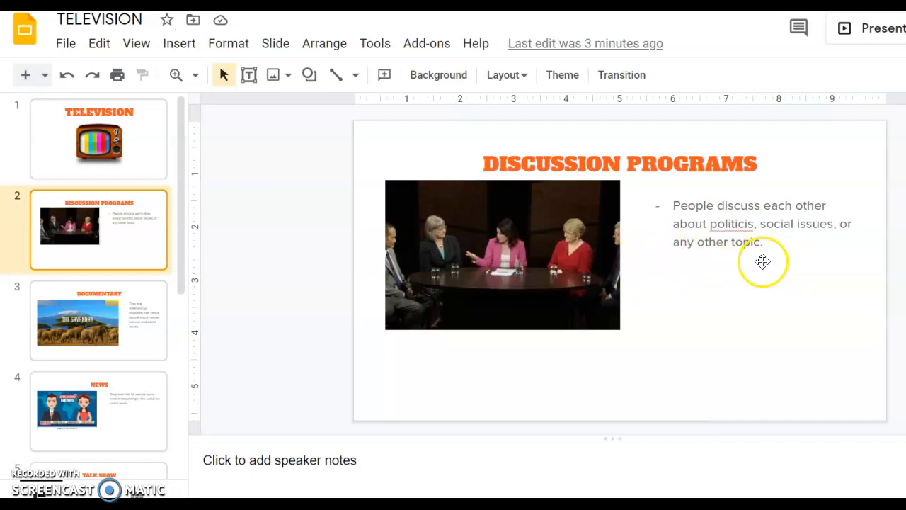
mouse_move(762, 262)
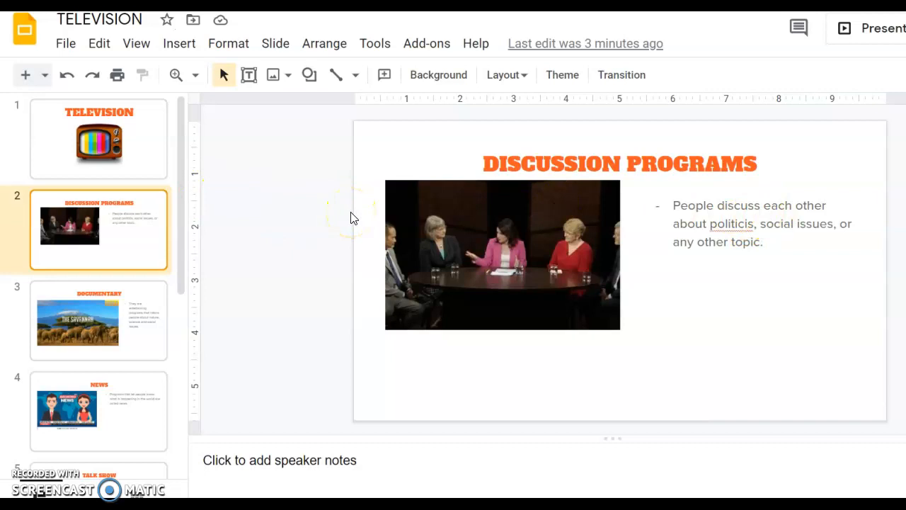
Step: Open slide 3, the Documentary slide with the savannah elephants photo
click(98, 320)
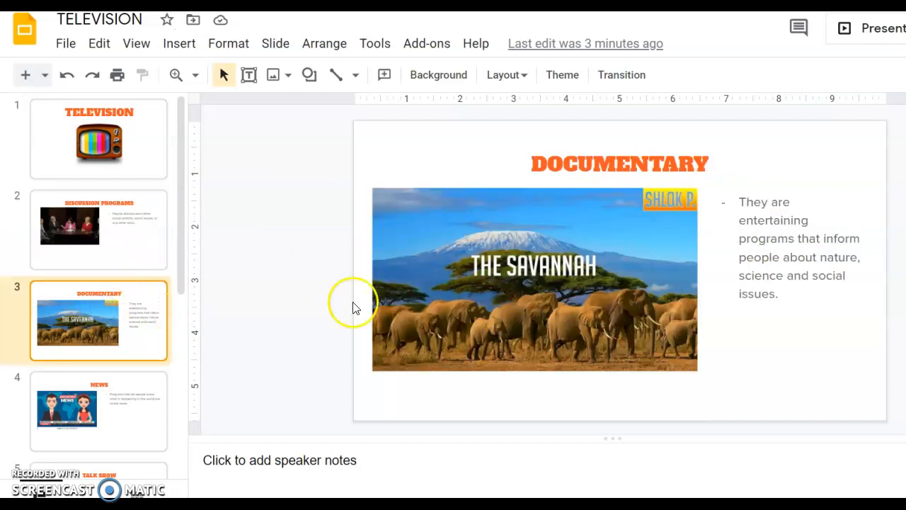
mouse_move(892, 315)
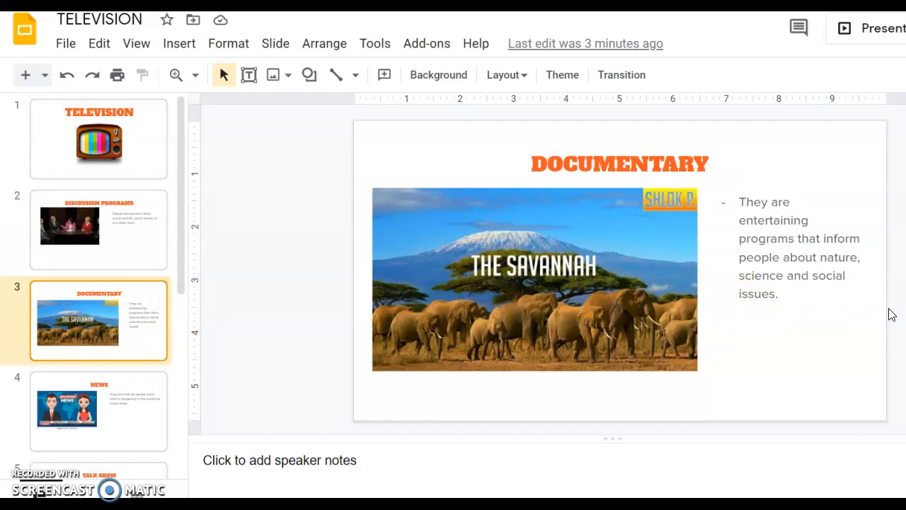
mouse_move(880, 320)
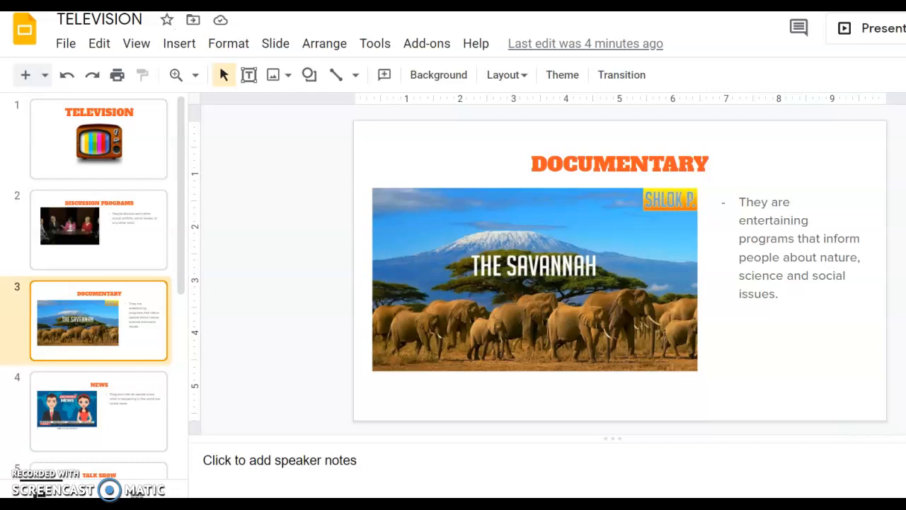
mouse_move(117, 411)
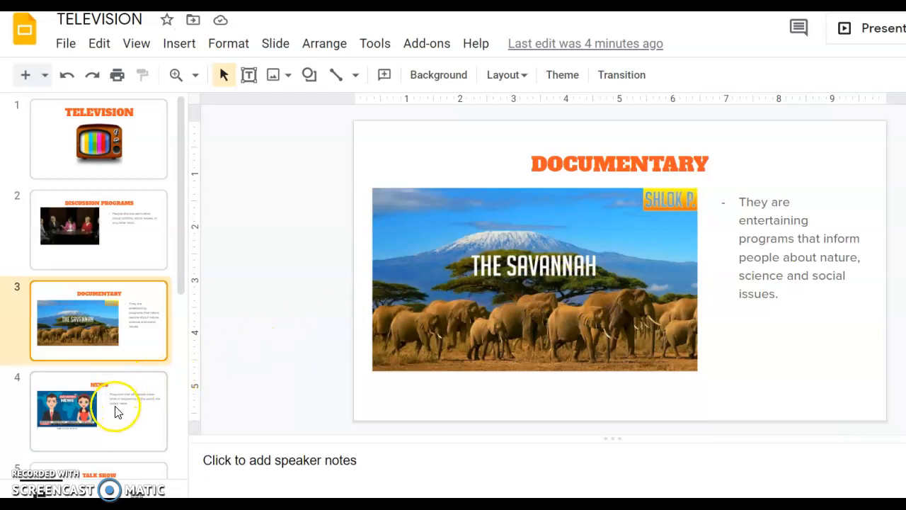
mouse_move(726, 345)
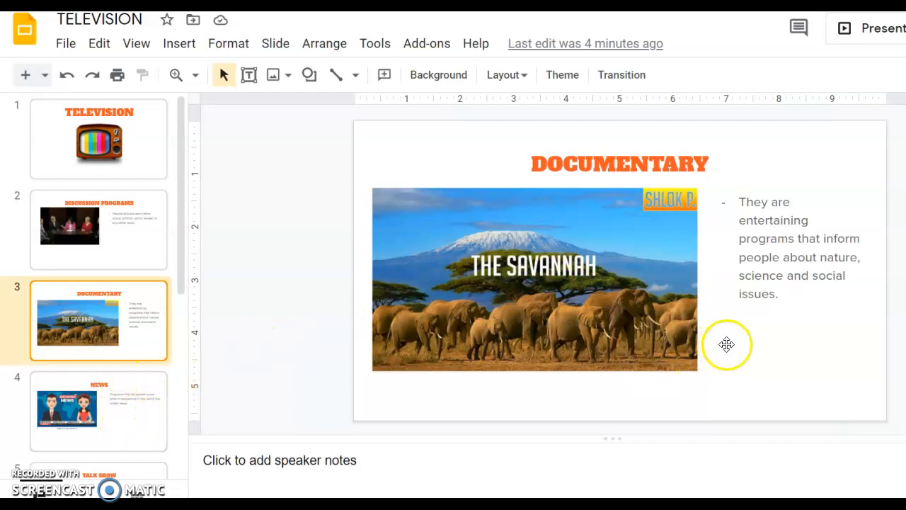
Step: Open slide 4, the News slide with the breaking-news anchors image
click(98, 411)
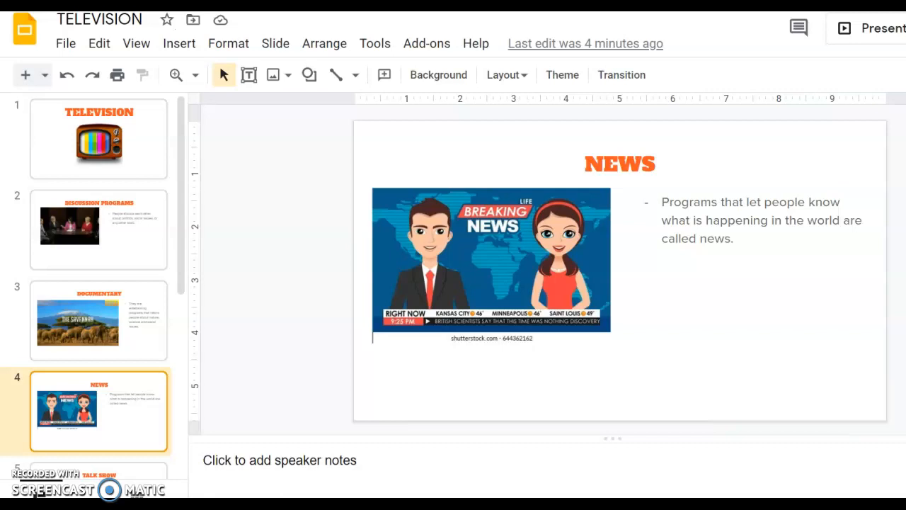
mouse_move(103, 257)
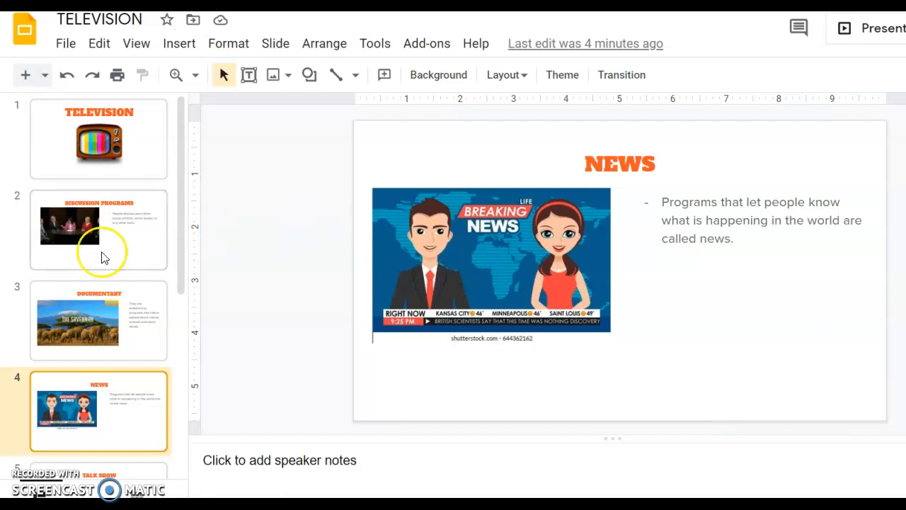
scroll(down, 3)
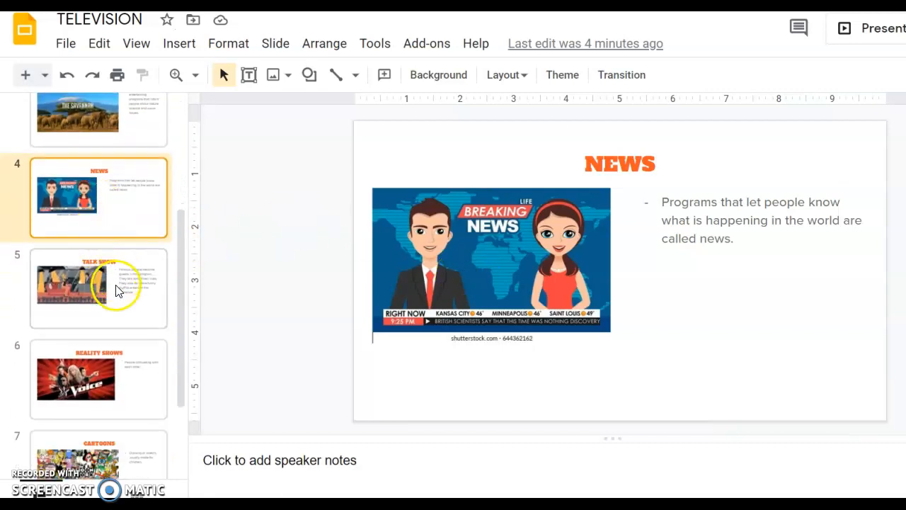
Step: Open slide 5, the Talk Show slide with the cartoon studio image
click(99, 288)
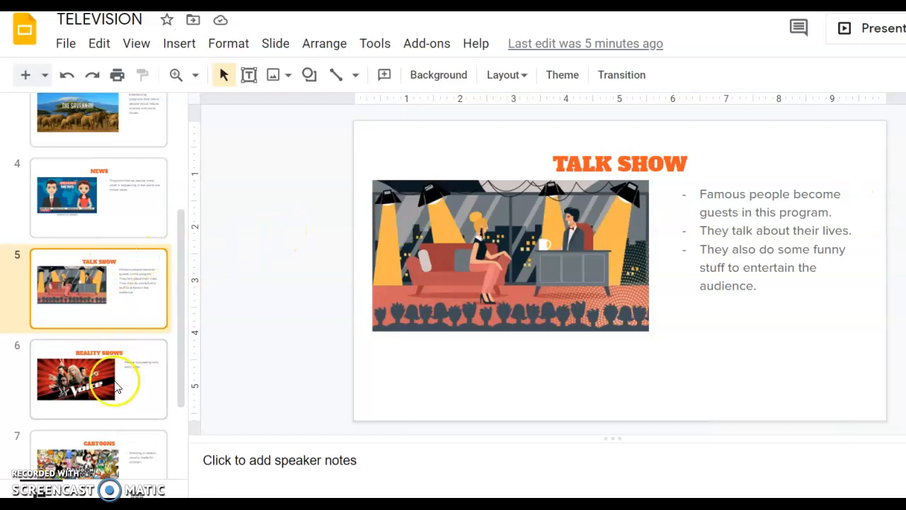
Step: Open slide 6, the Reality Shows slide with the singing-contest image
click(98, 378)
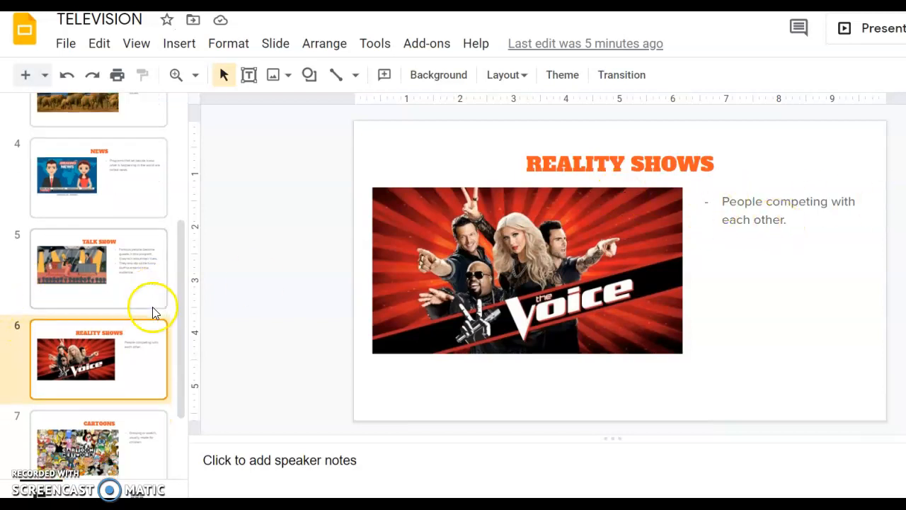
scroll(down, 3)
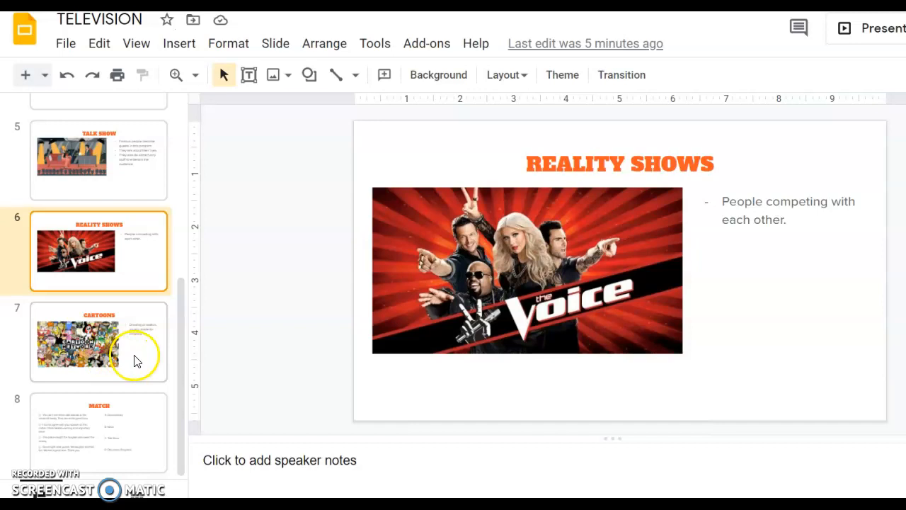
Step: Open slide 7, the Cartoons slide with the Cartoon Network character collage
click(98, 342)
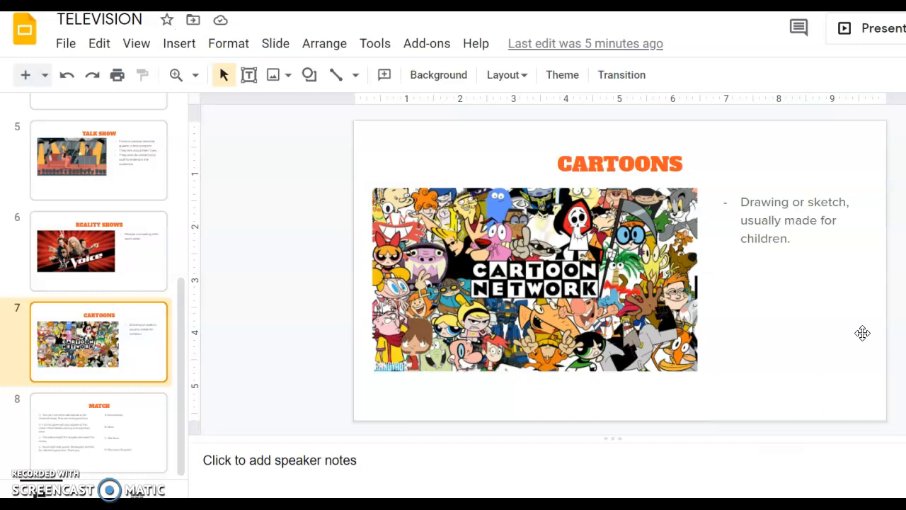
mouse_move(853, 334)
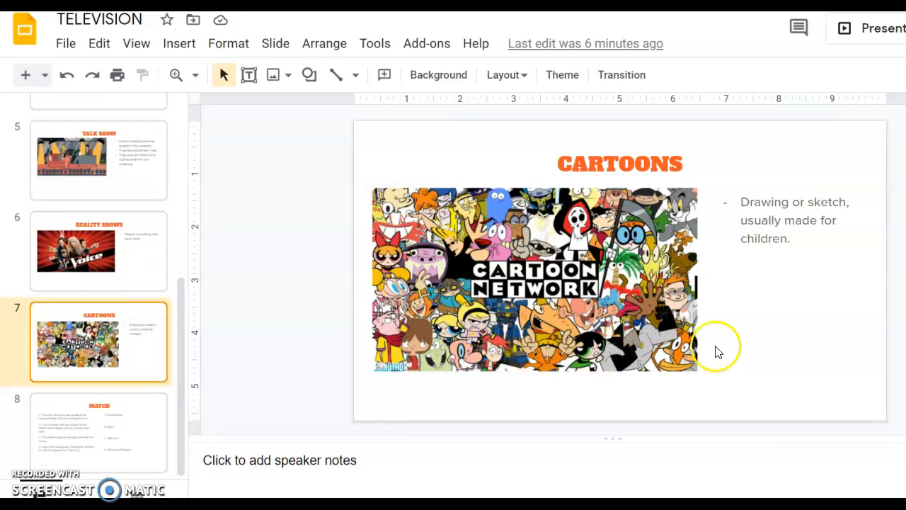
mouse_move(790, 311)
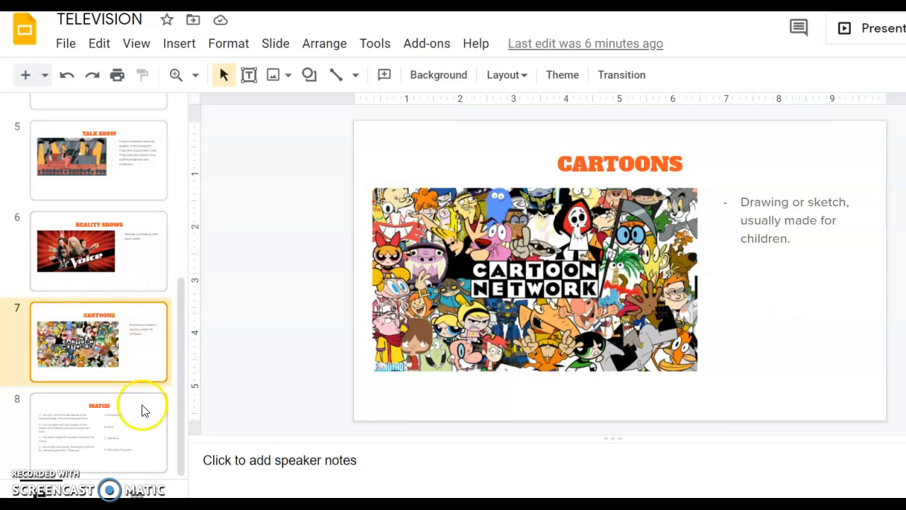
mouse_move(137, 424)
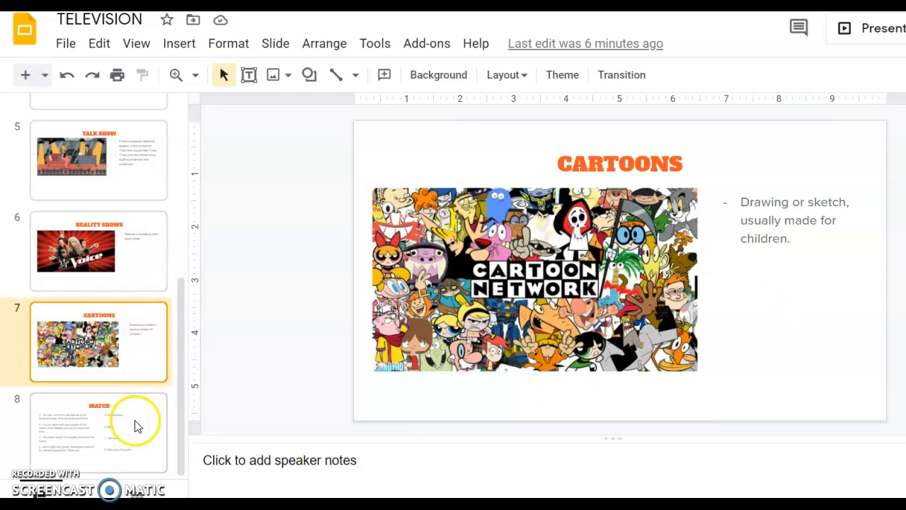
scroll(up, 3)
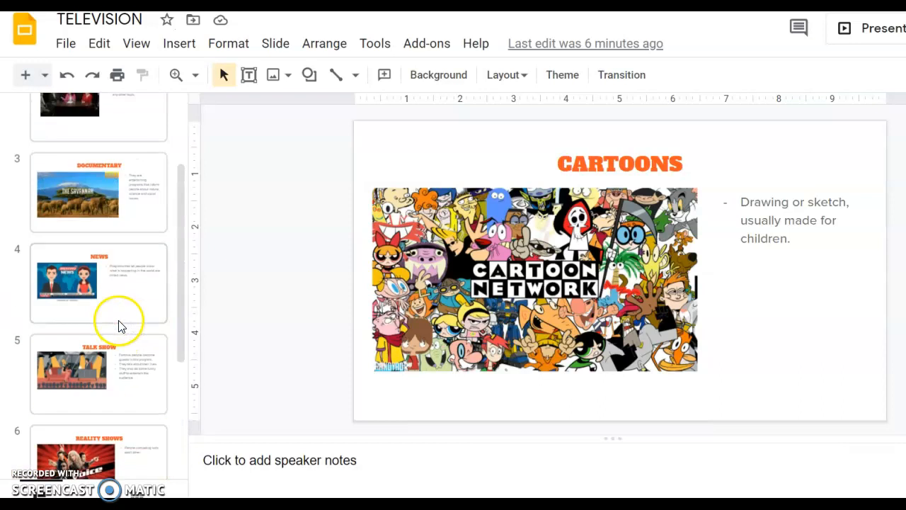
scroll(up, 3)
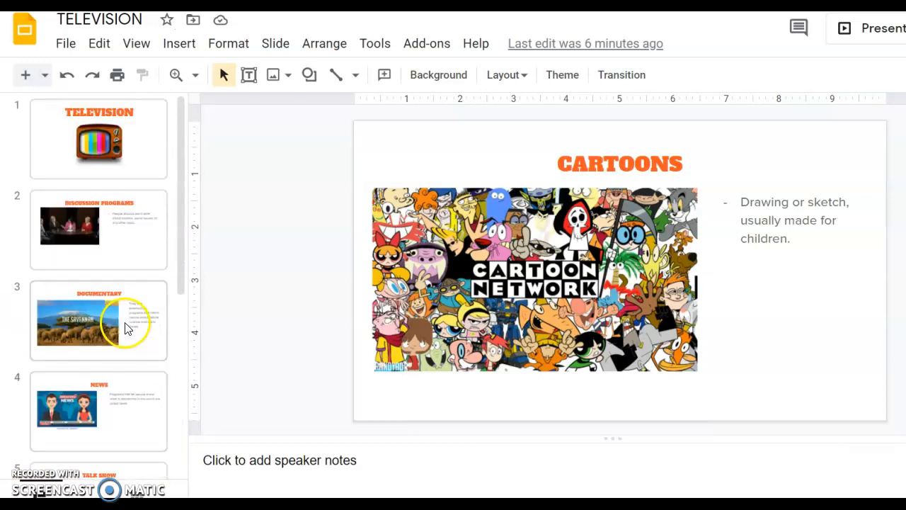
scroll(down, 3)
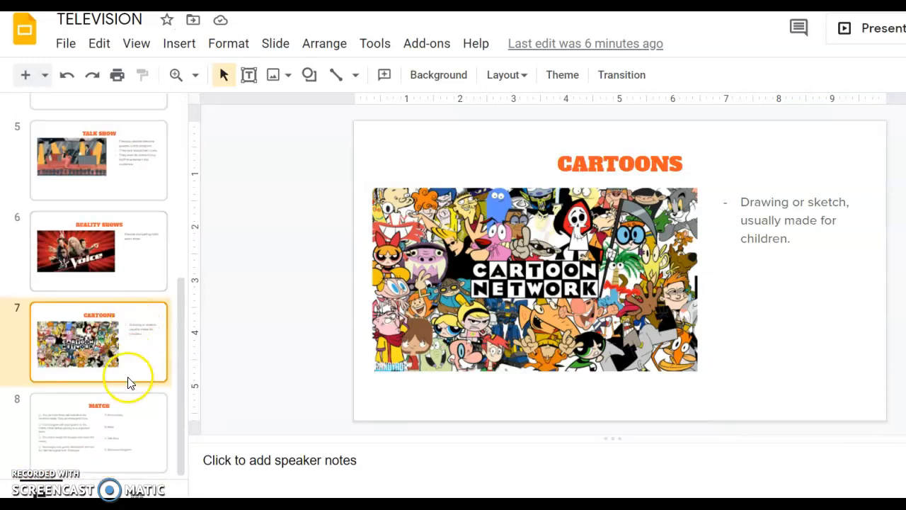
click(98, 432)
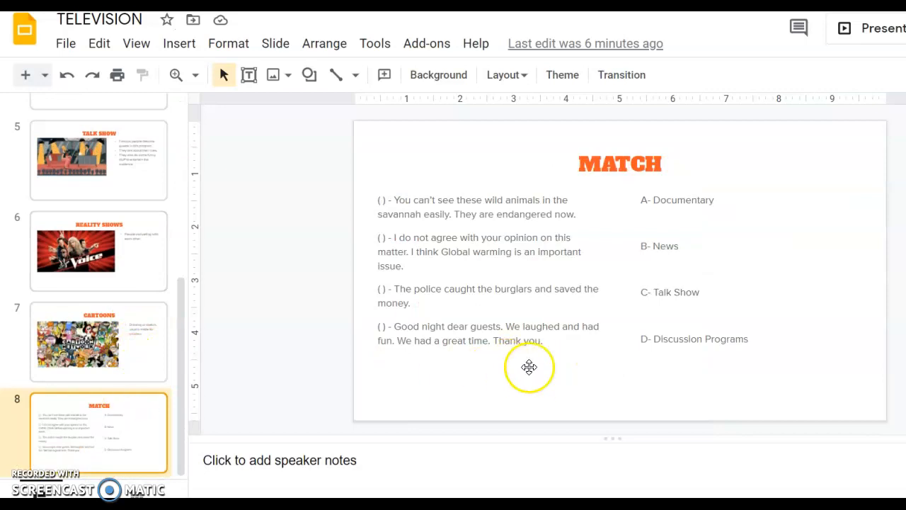
mouse_move(530, 369)
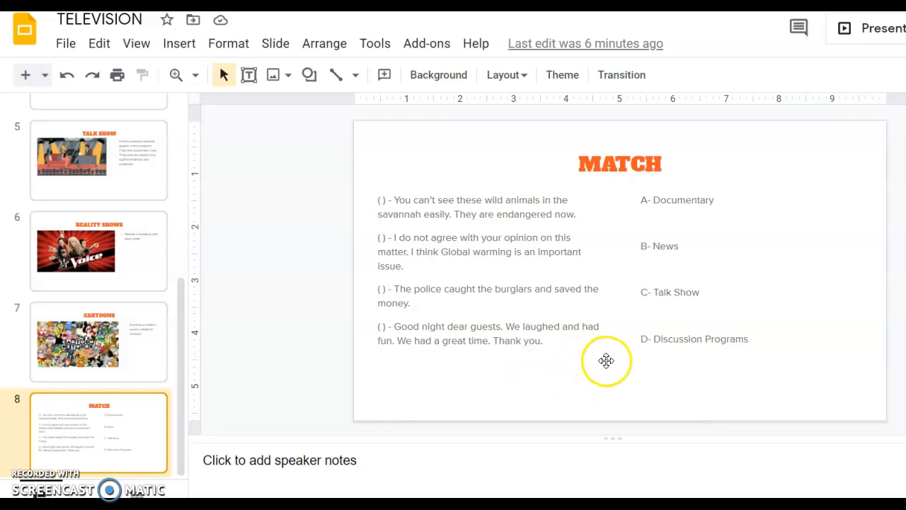
mouse_move(619, 357)
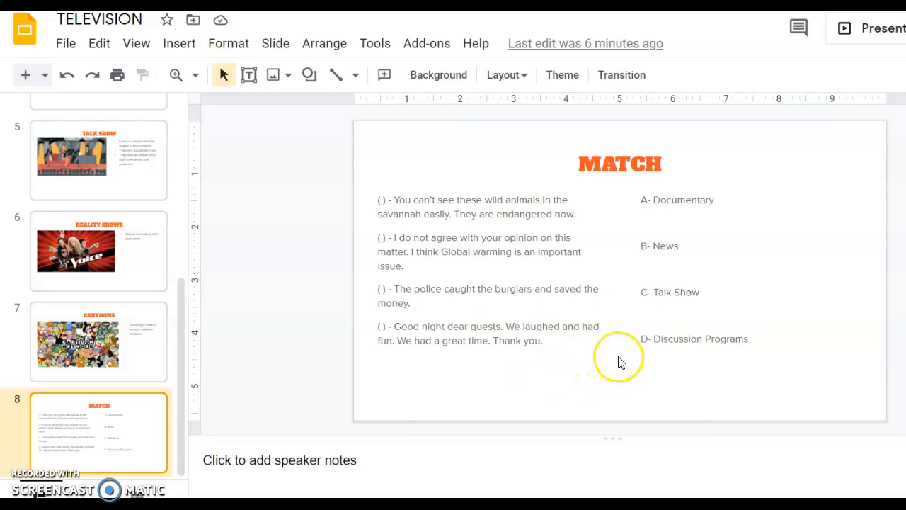
mouse_move(619, 357)
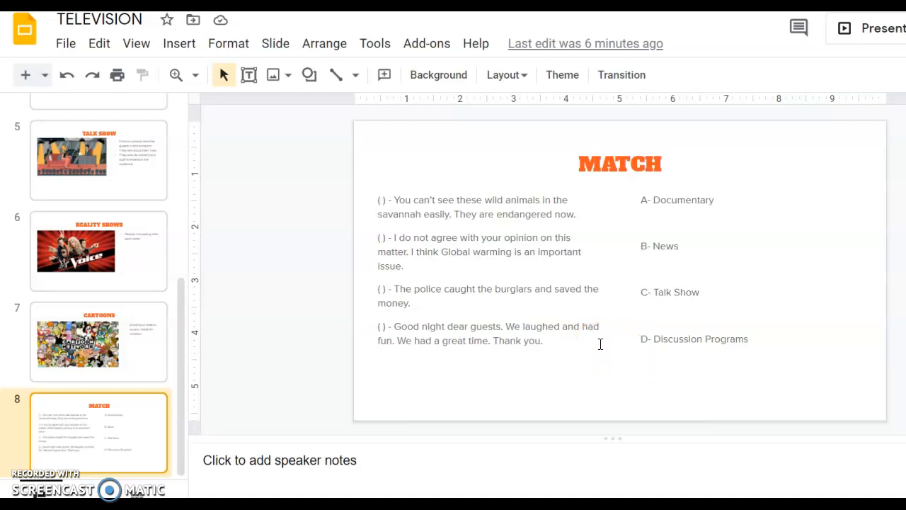
mouse_move(601, 346)
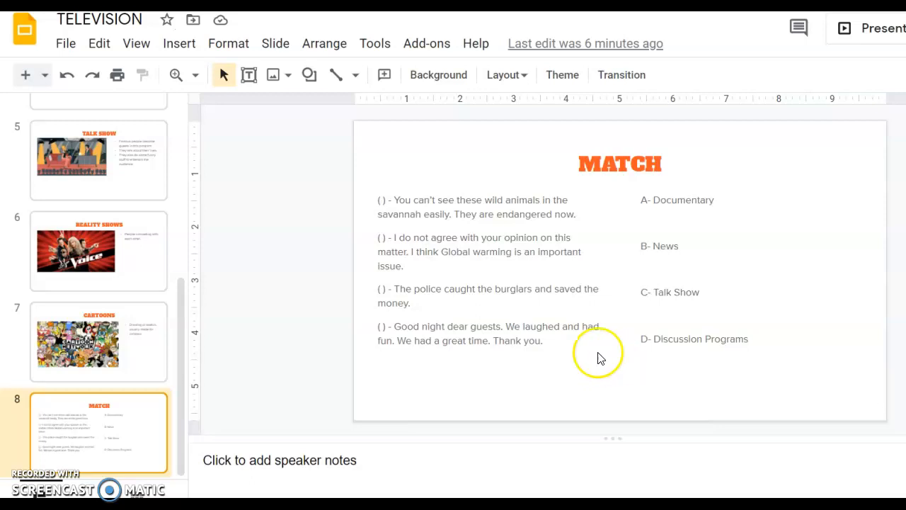
mouse_move(369, 203)
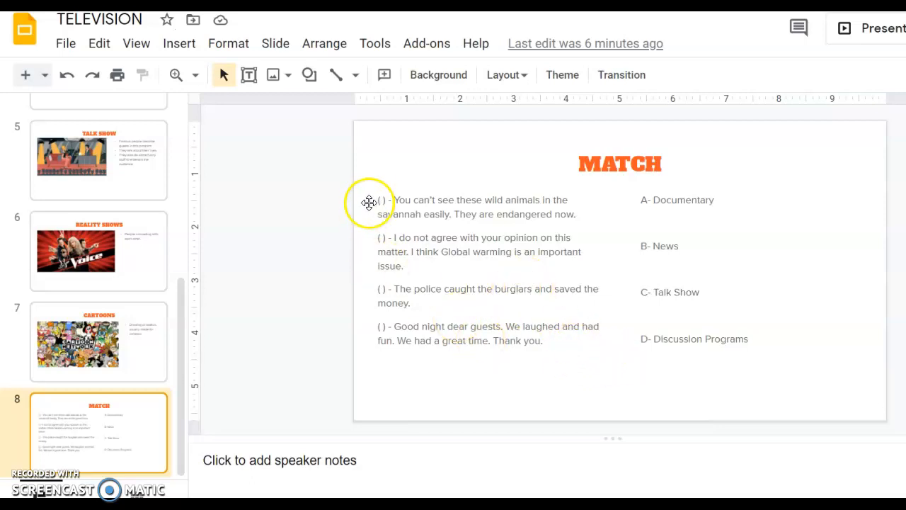
Step: Fill the savannah animals sentence's empty brackets with the letter A
click(474, 251)
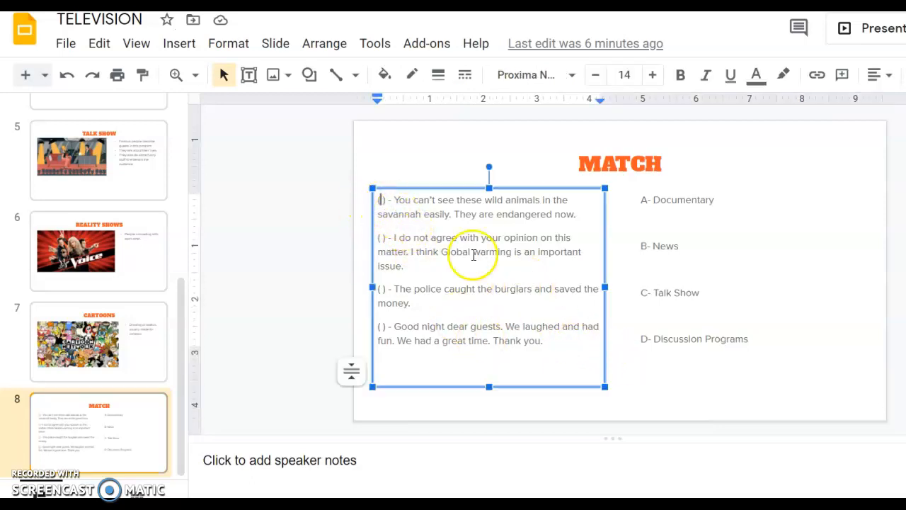
mouse_move(612, 418)
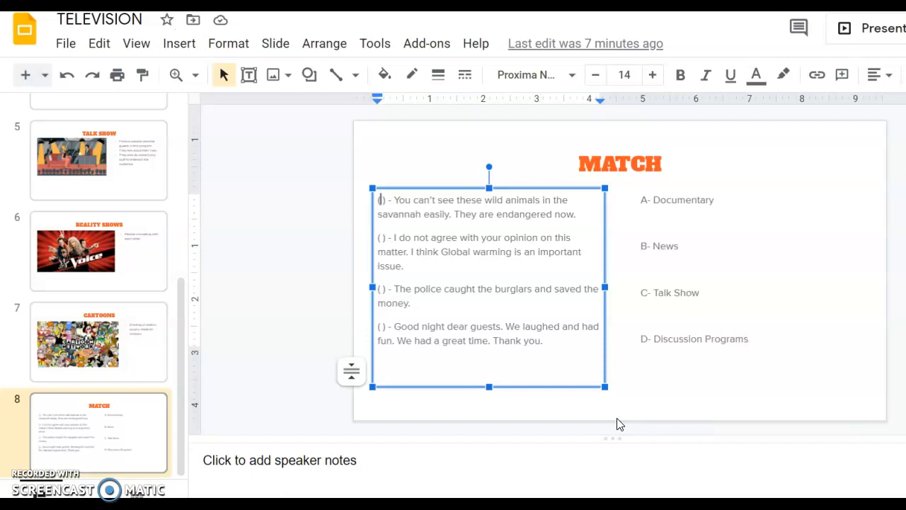
mouse_move(646, 434)
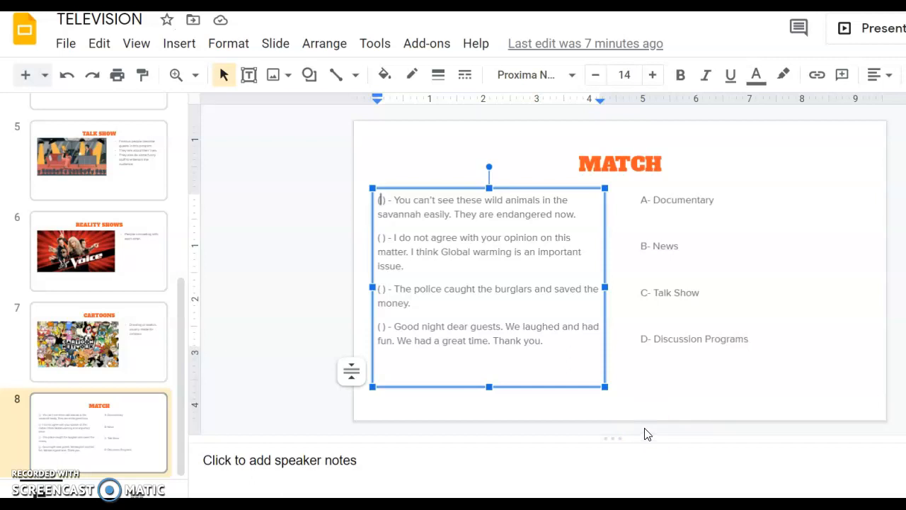
mouse_move(584, 379)
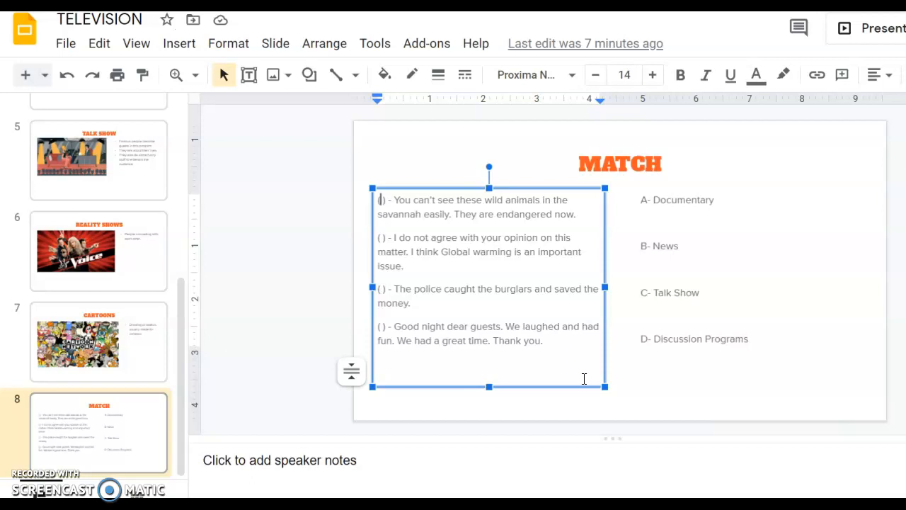
mouse_move(638, 376)
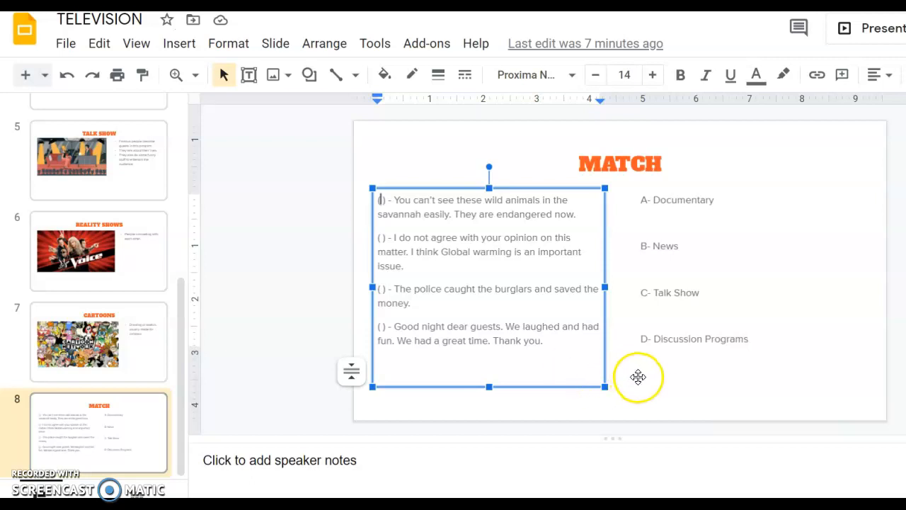
mouse_move(630, 389)
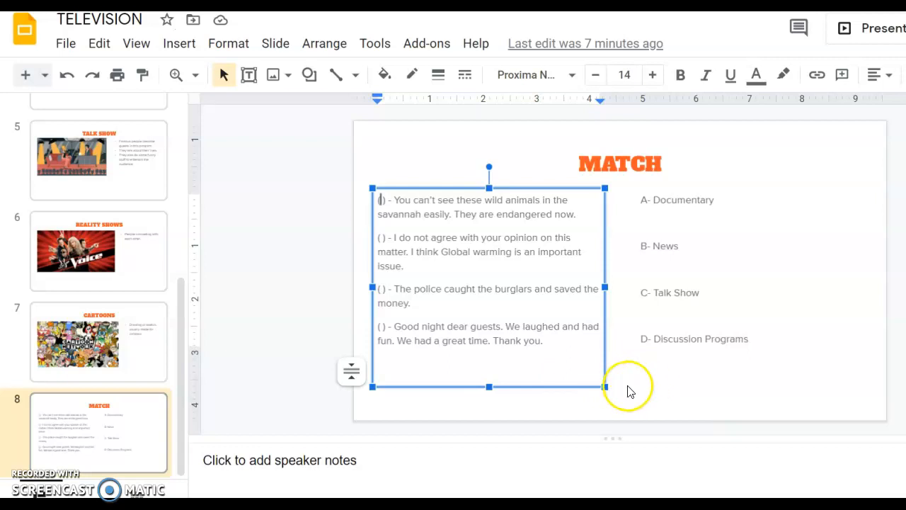
mouse_move(629, 385)
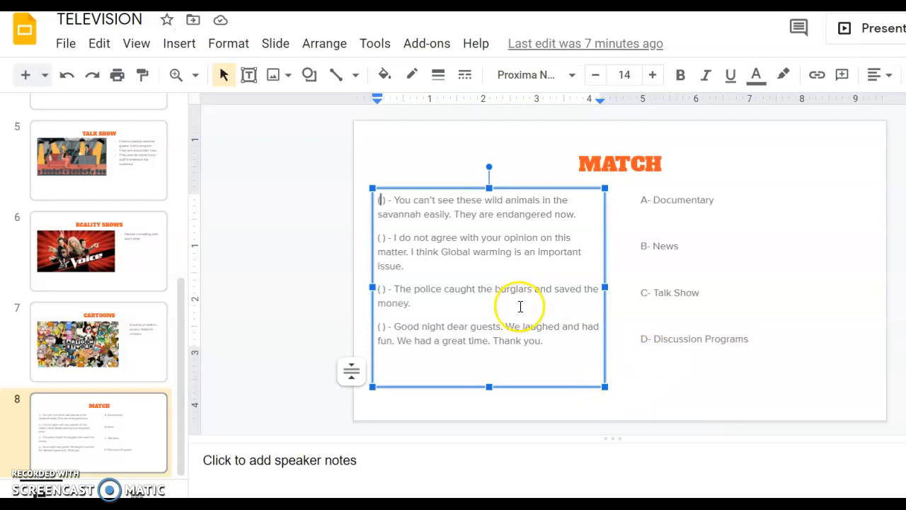
text(A)
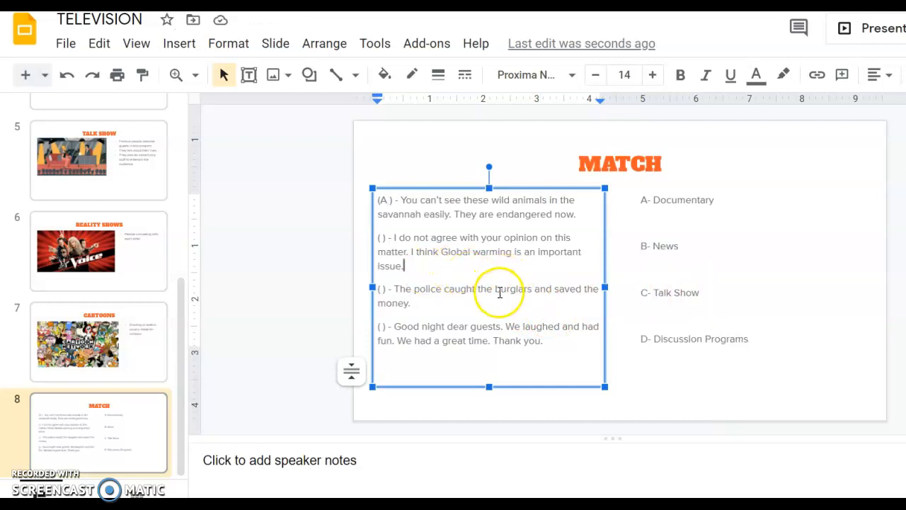
mouse_move(484, 276)
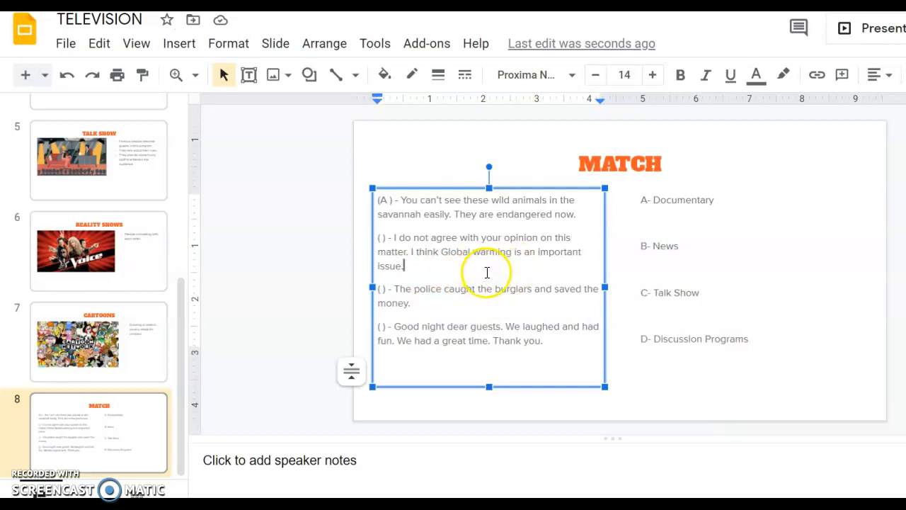
mouse_move(493, 279)
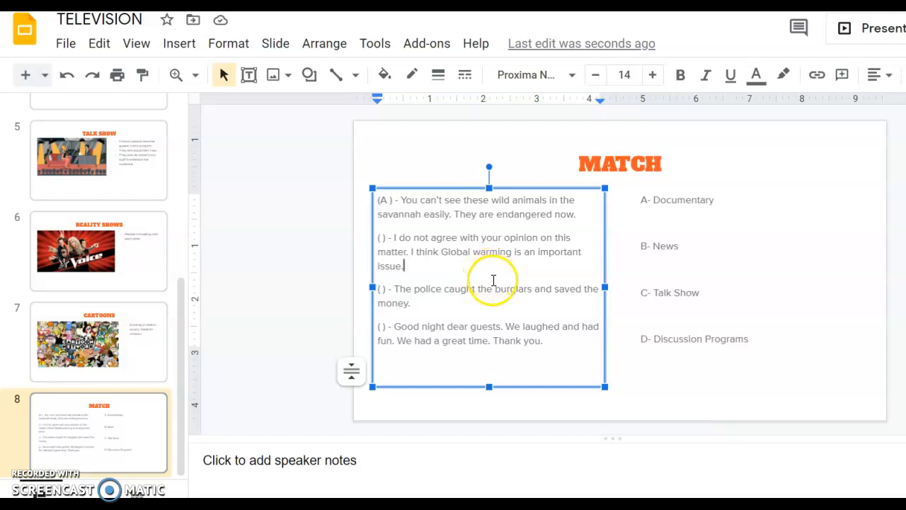
mouse_move(486, 304)
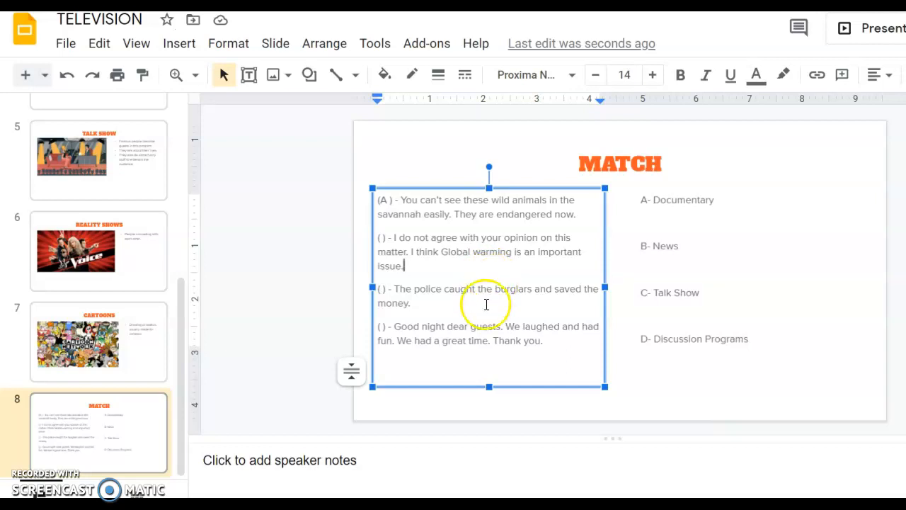
mouse_move(481, 314)
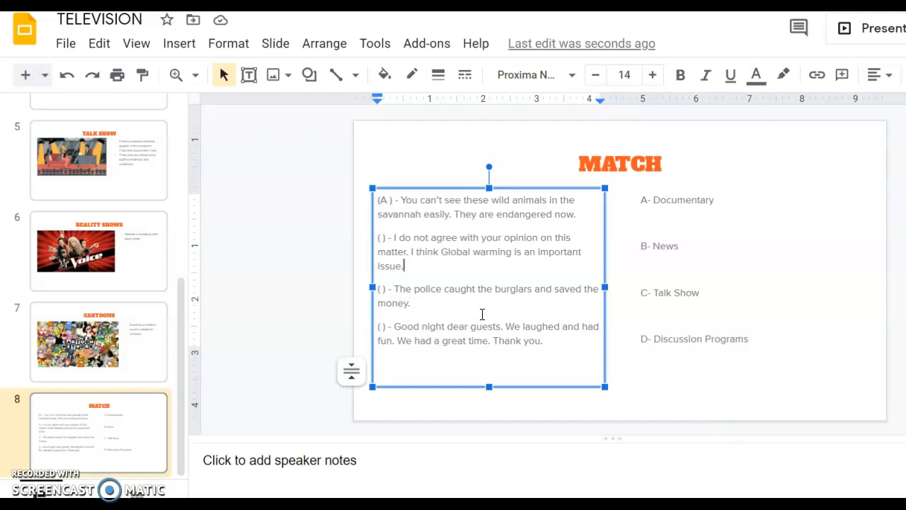
mouse_move(485, 309)
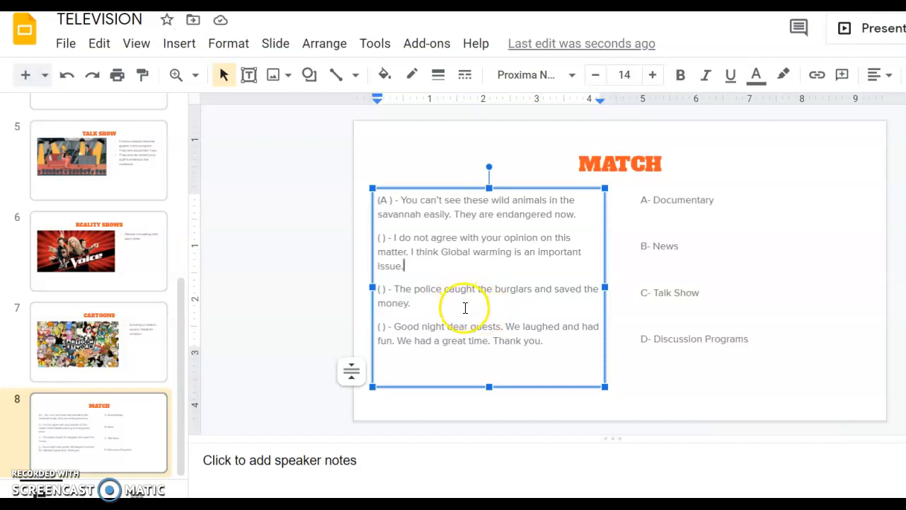
mouse_move(380, 242)
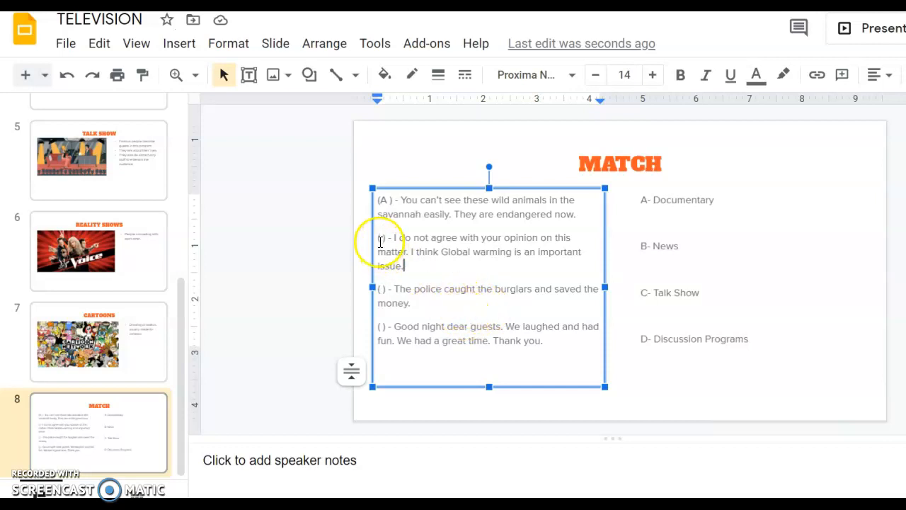
mouse_move(533, 303)
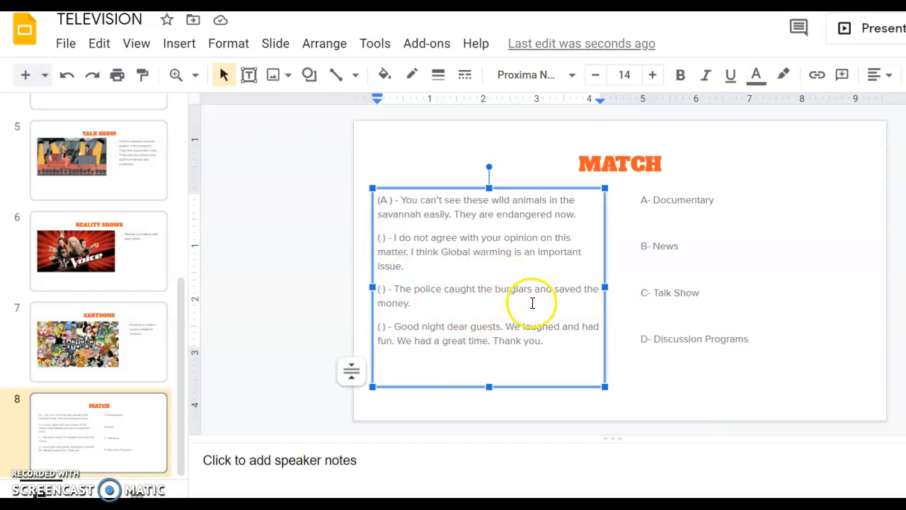
Step: Enter D in the Global warming sentence's brackets for Discussion Programs
text(D)
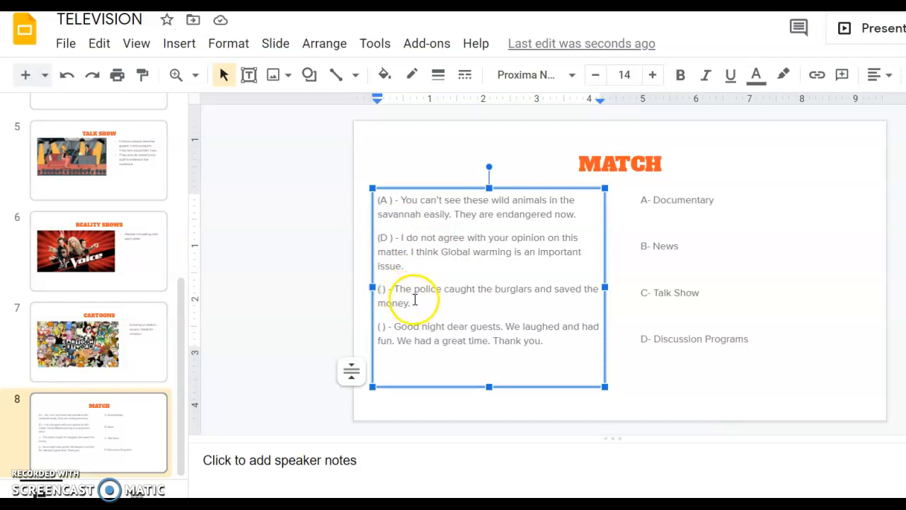
mouse_move(478, 319)
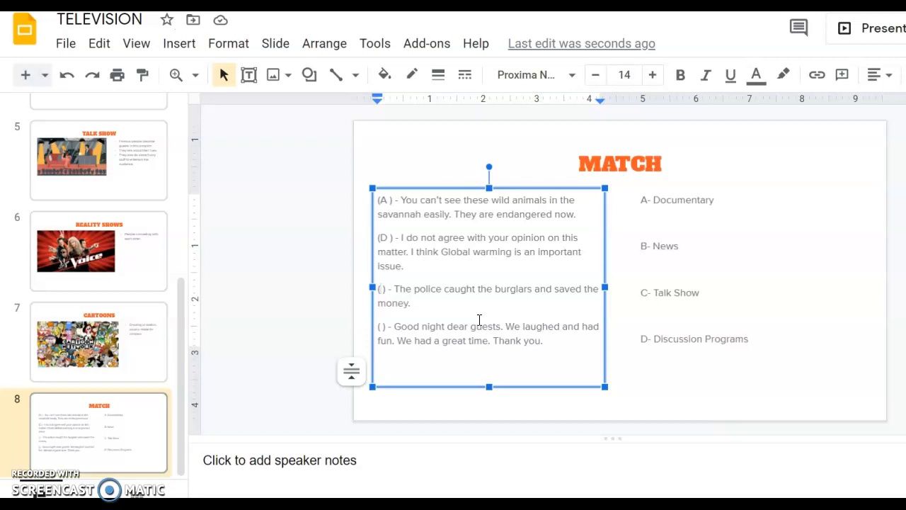
Step: Enter B in the police-catching-burglars sentence's brackets for News
text(B)
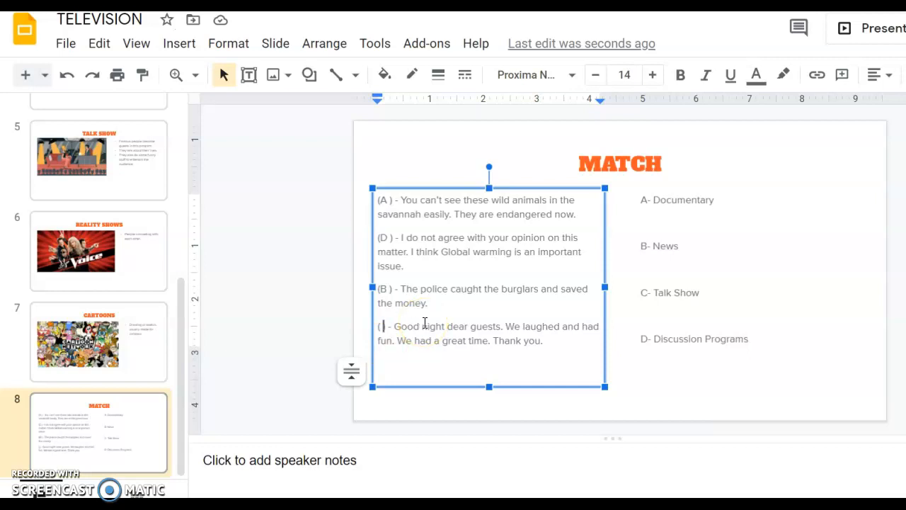
Step: Enter C in the good-night-to-guests sentence's brackets for Talk Show
text(C)
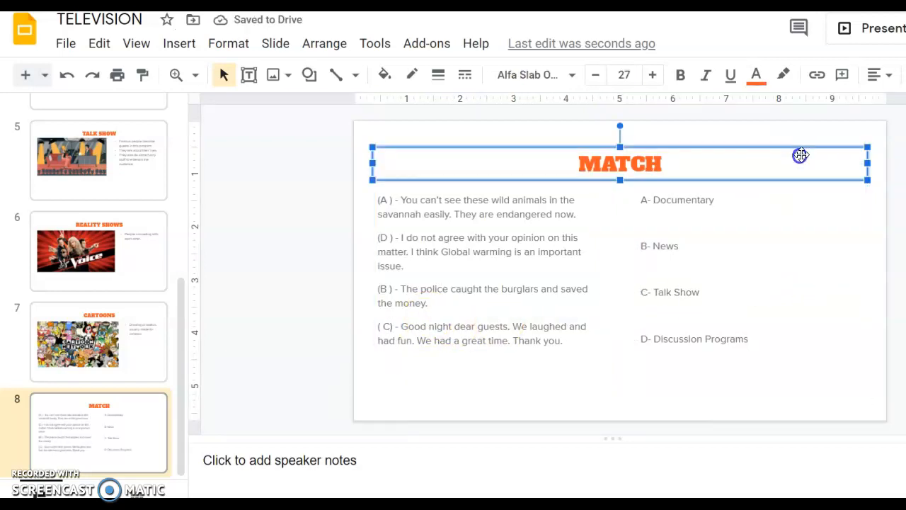
click(751, 269)
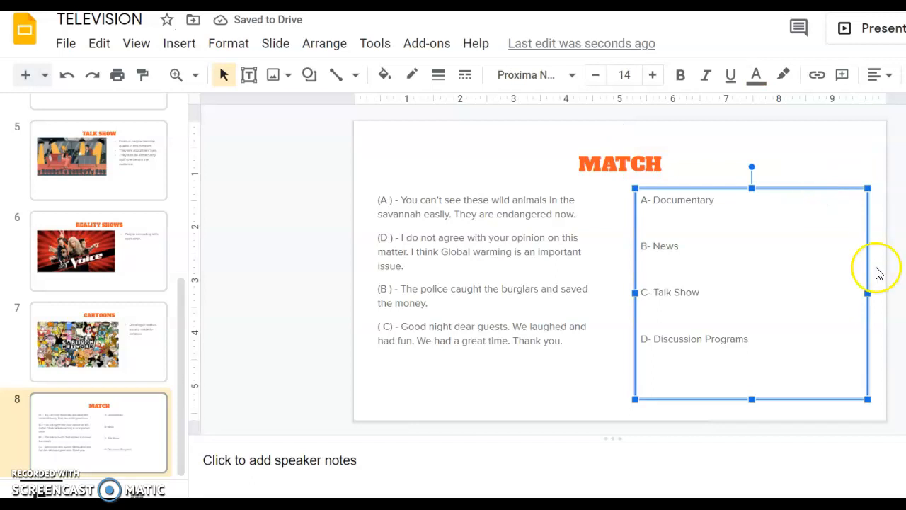
mouse_move(382, 436)
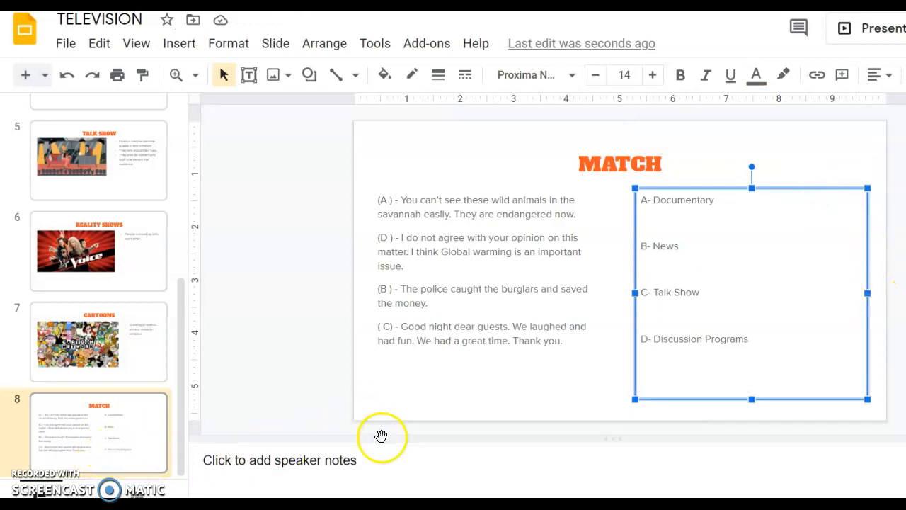
click(646, 403)
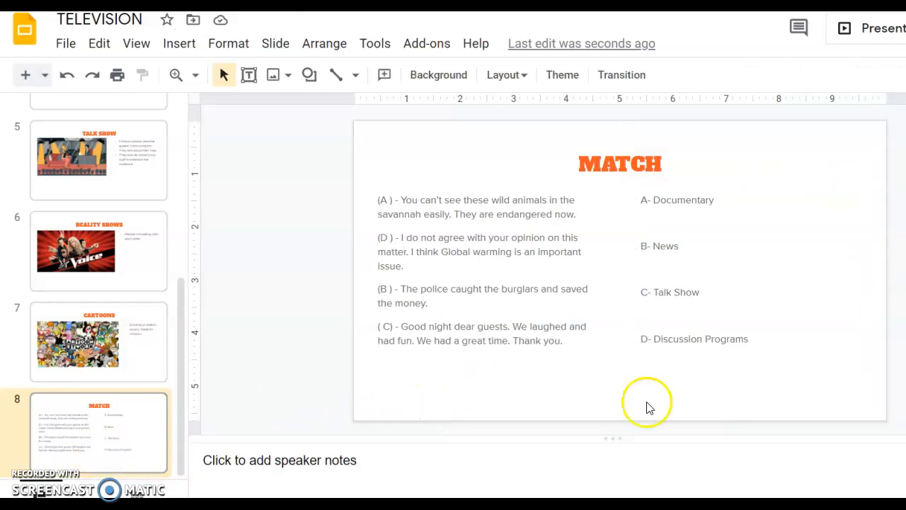
mouse_move(570, 381)
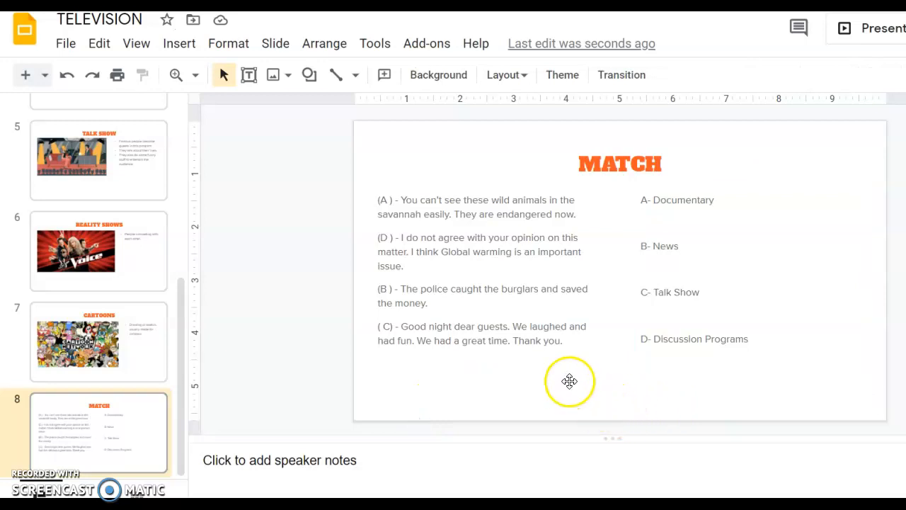
mouse_move(570, 380)
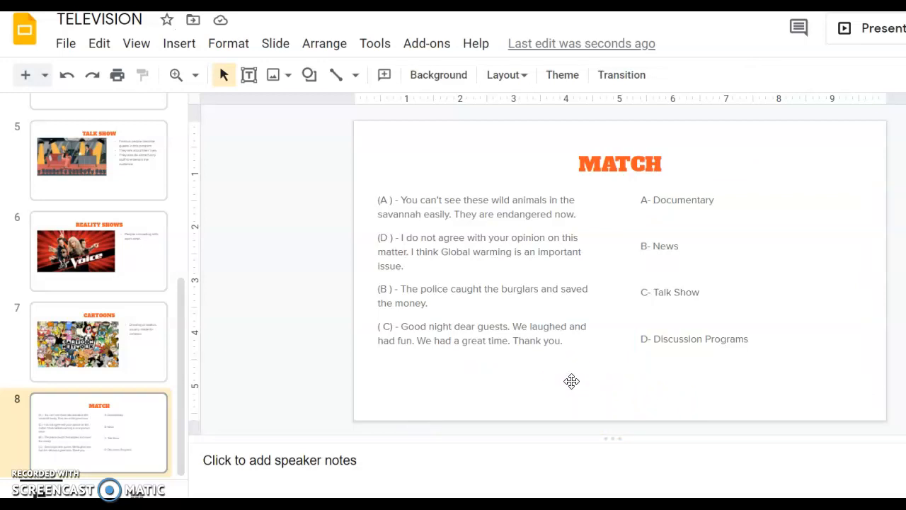
mouse_move(422, 395)
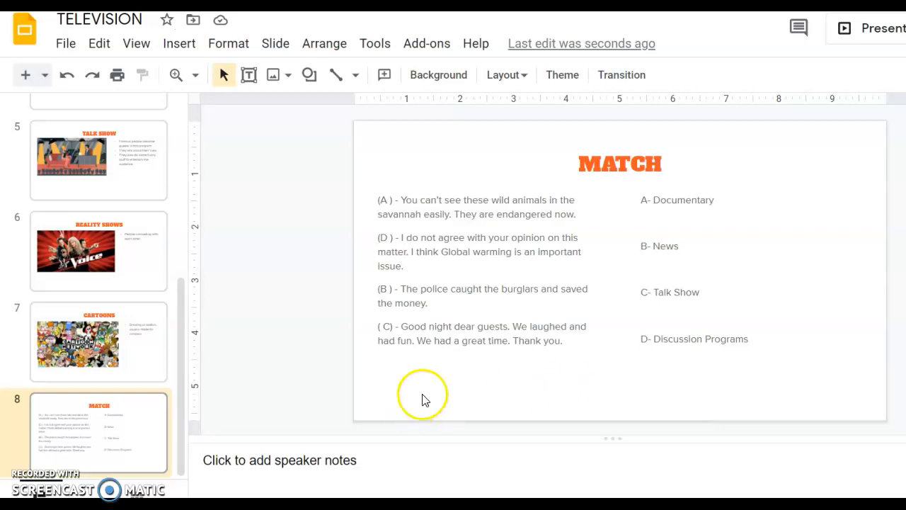